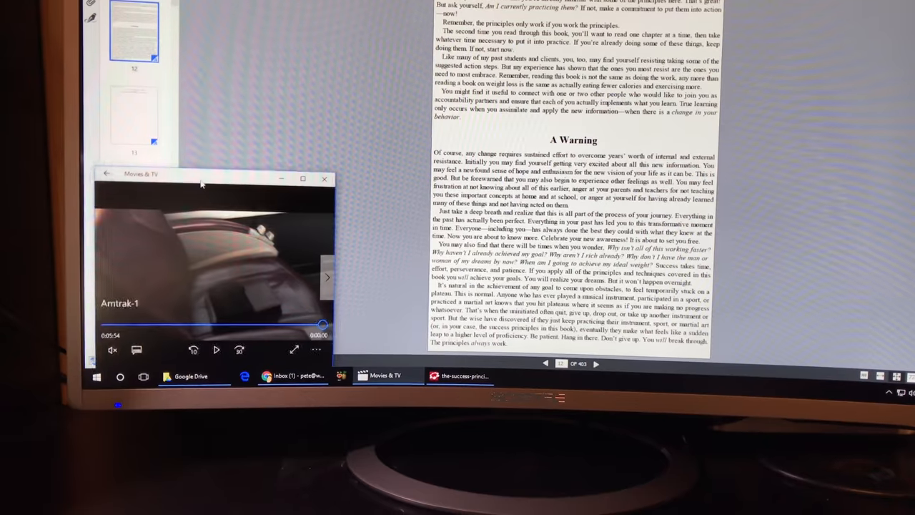
- Replay the finished Amtrak-1 video from the start in the Movies & TV mini-view
click(216, 350)
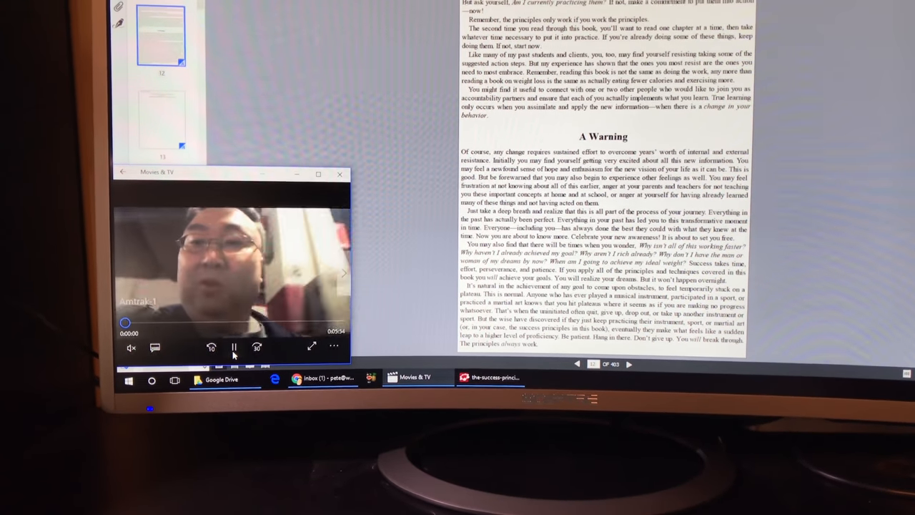